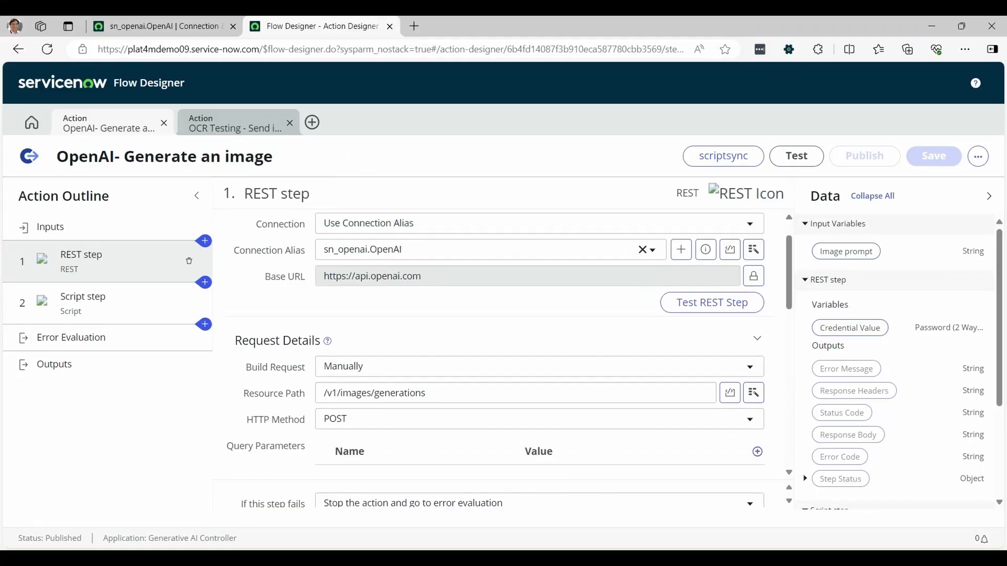
left_click(234, 122)
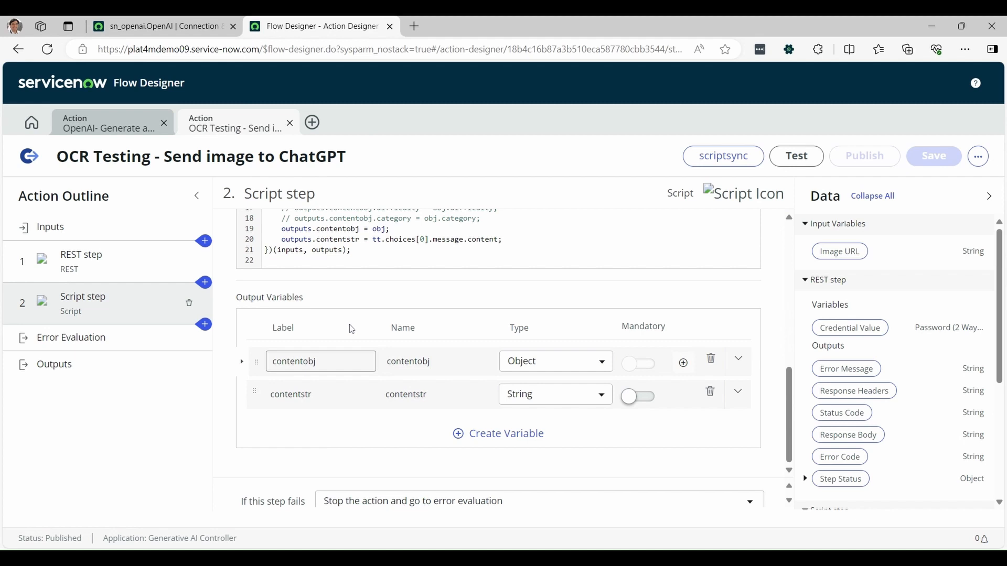
left_click(81, 262)
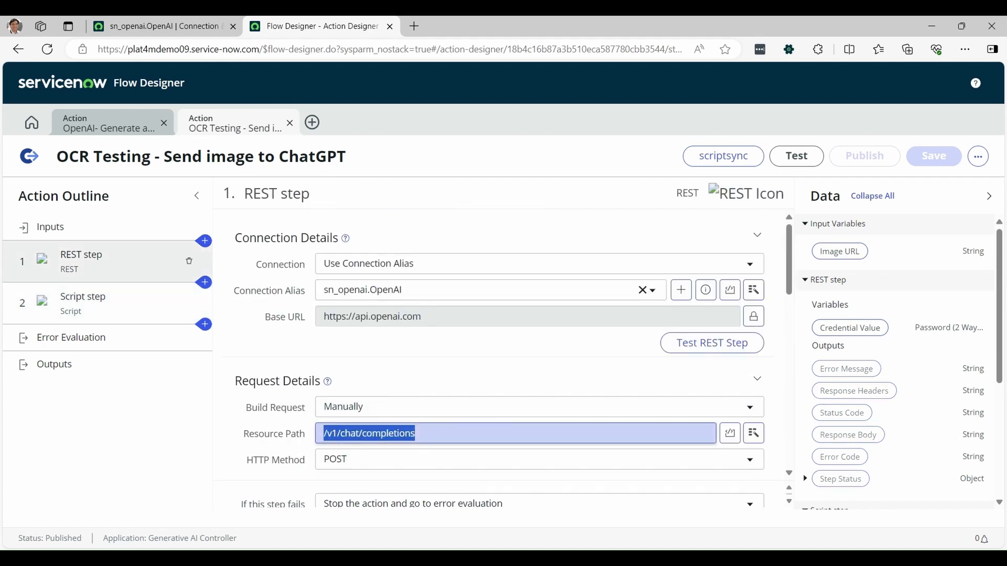
left_click(108, 122)
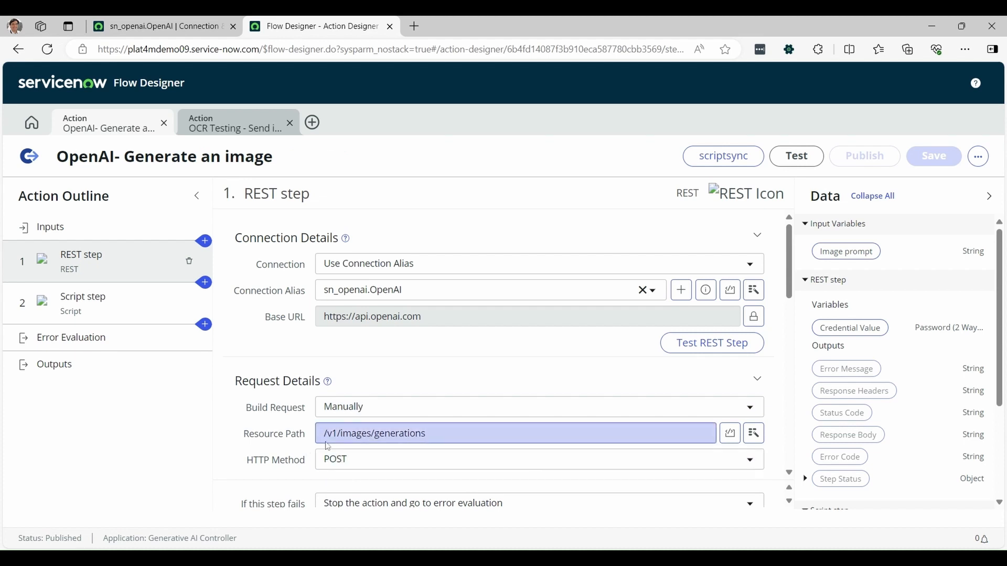